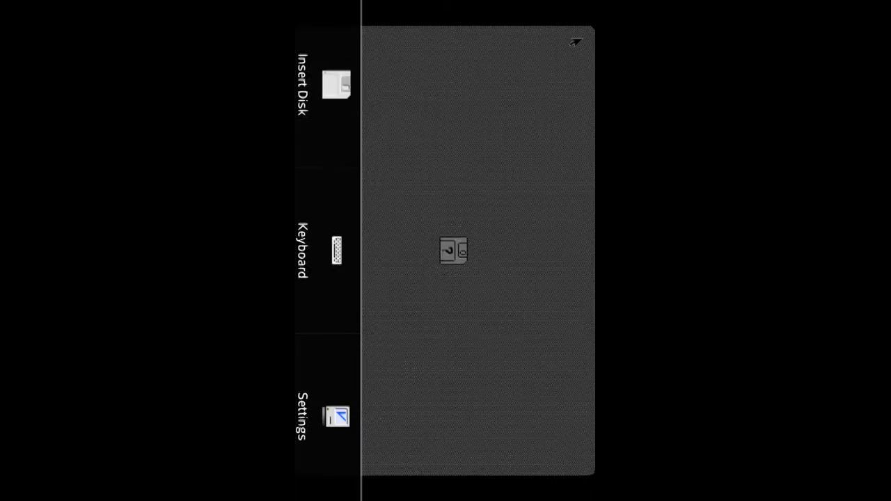
Dismiss the Mini vMac options side menu so the Mac boots to the Finder desktop
click(337, 83)
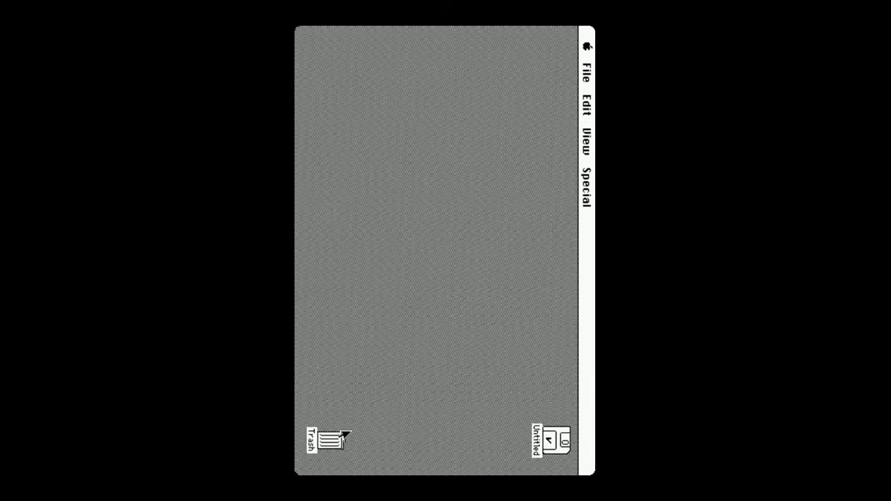
mouse_move(590, 48)
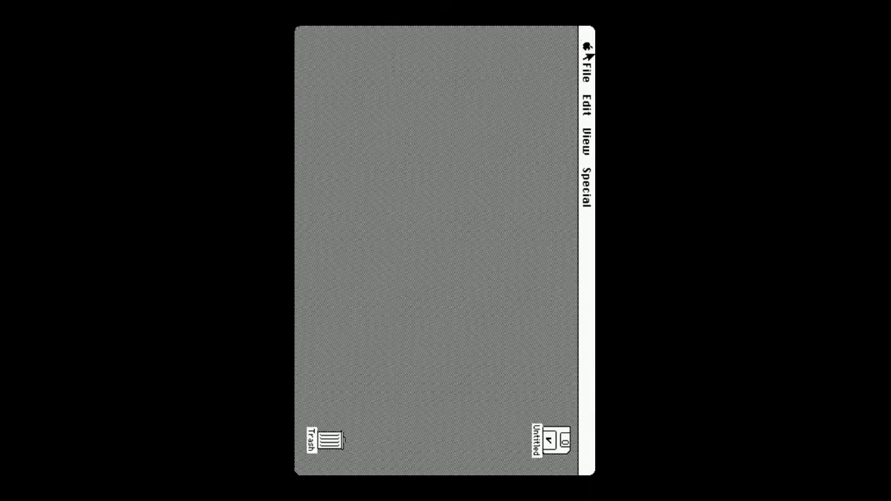
mouse_move(485, 153)
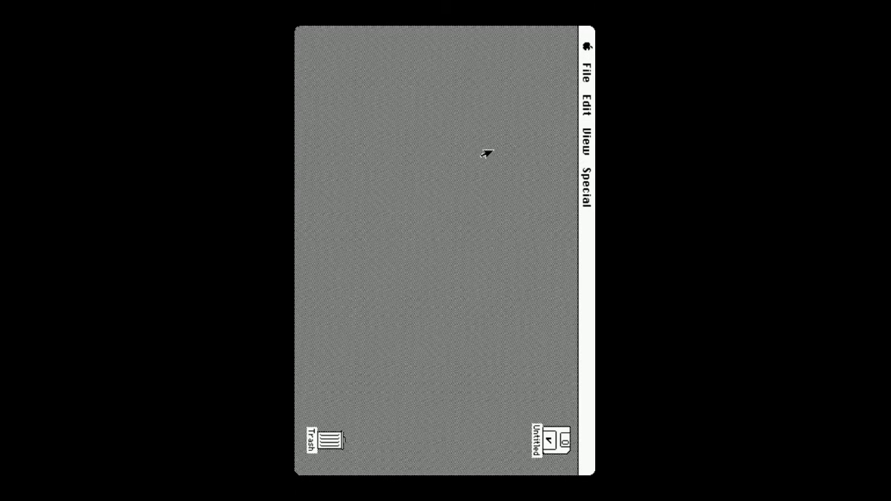
click(588, 72)
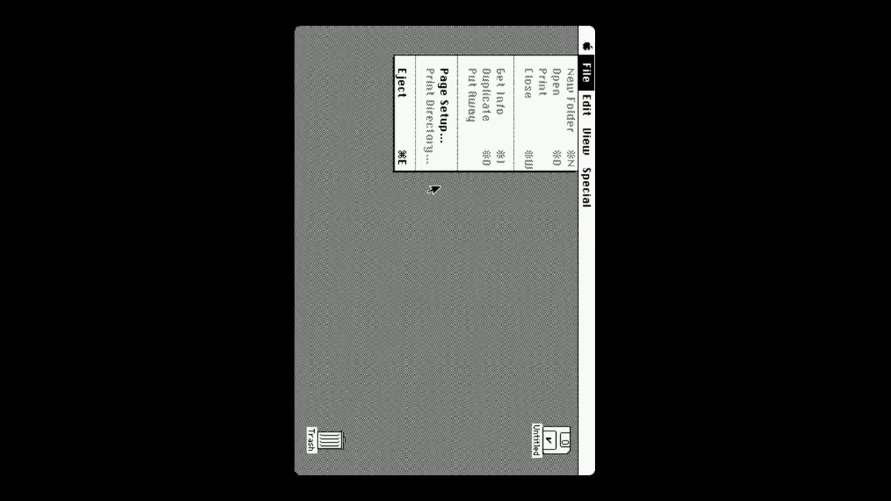
click(587, 148)
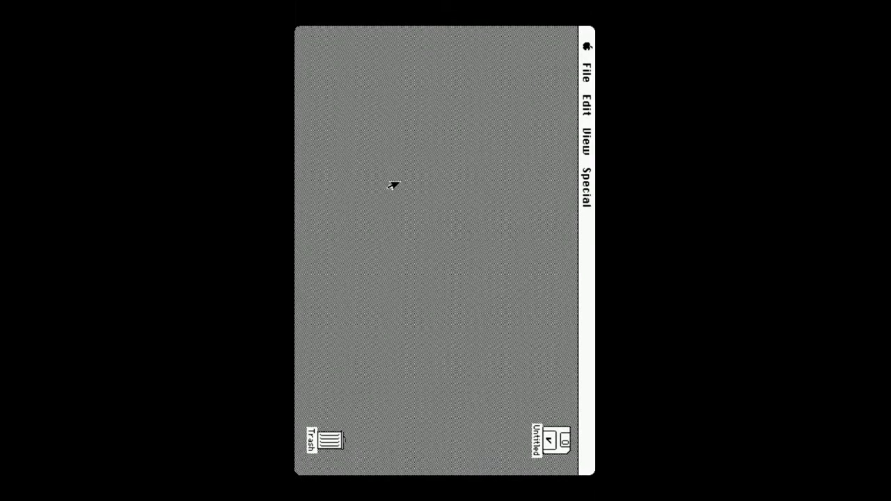
click(585, 188)
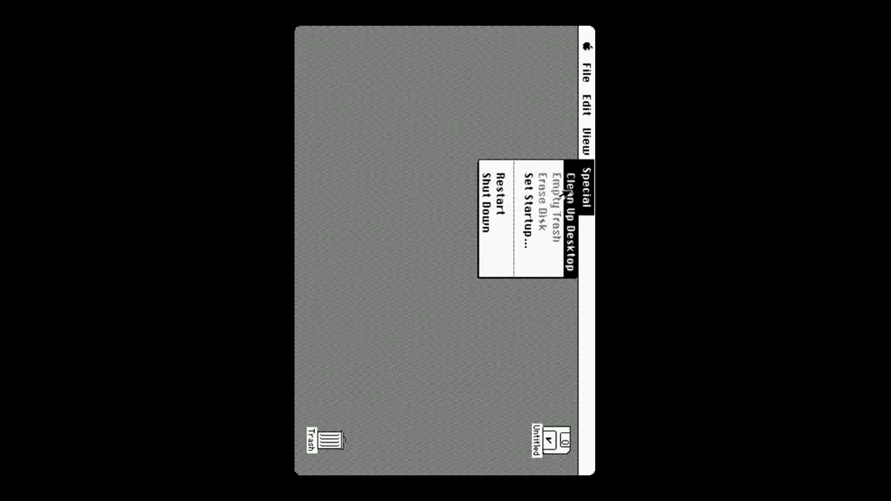
click(438, 228)
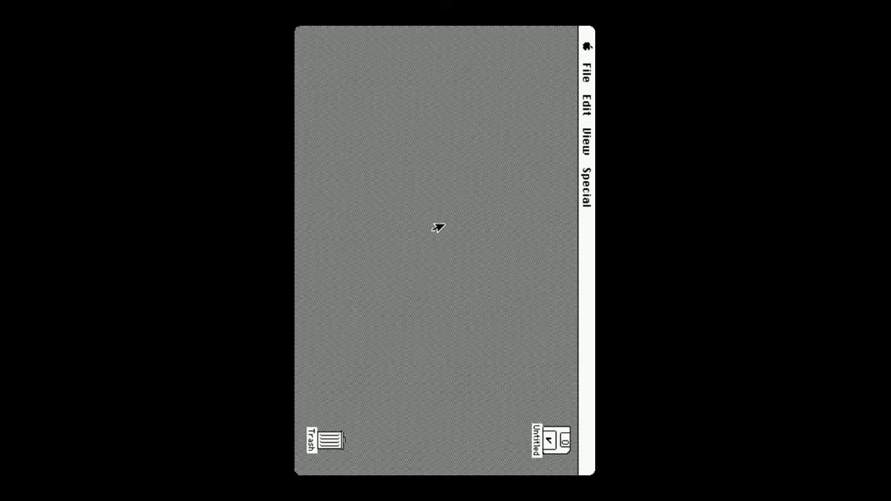
mouse_move(461, 189)
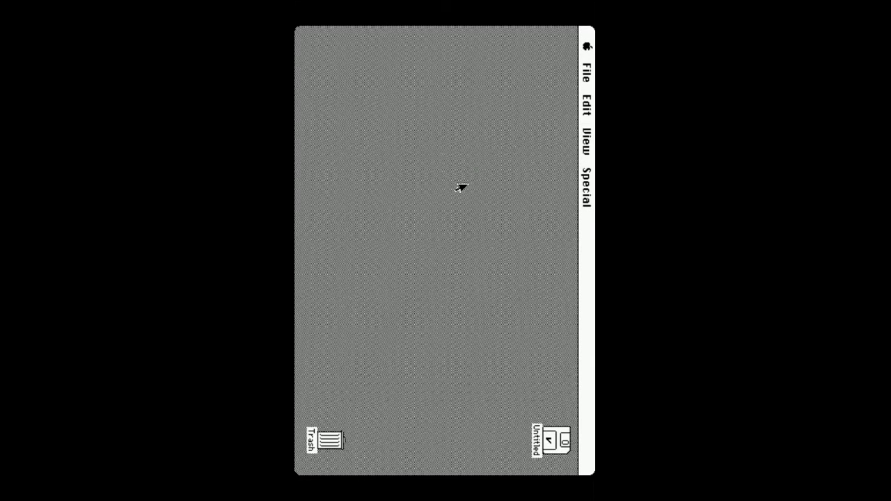
mouse_move(568, 39)
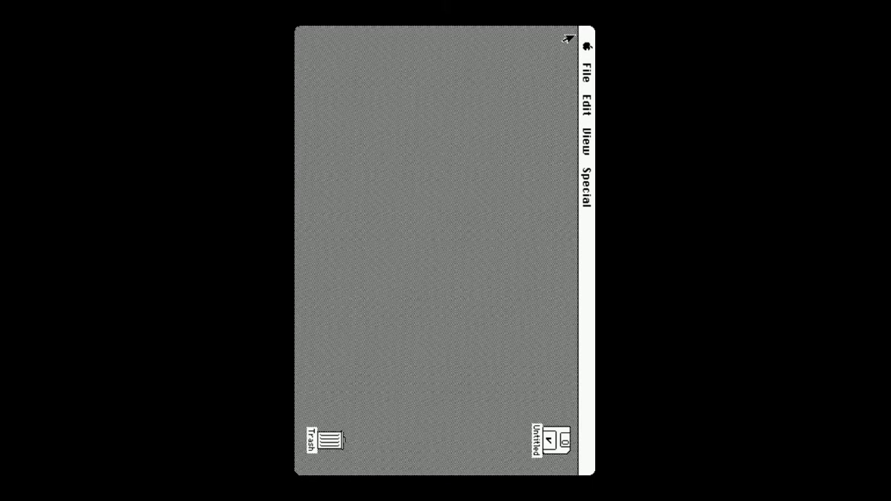